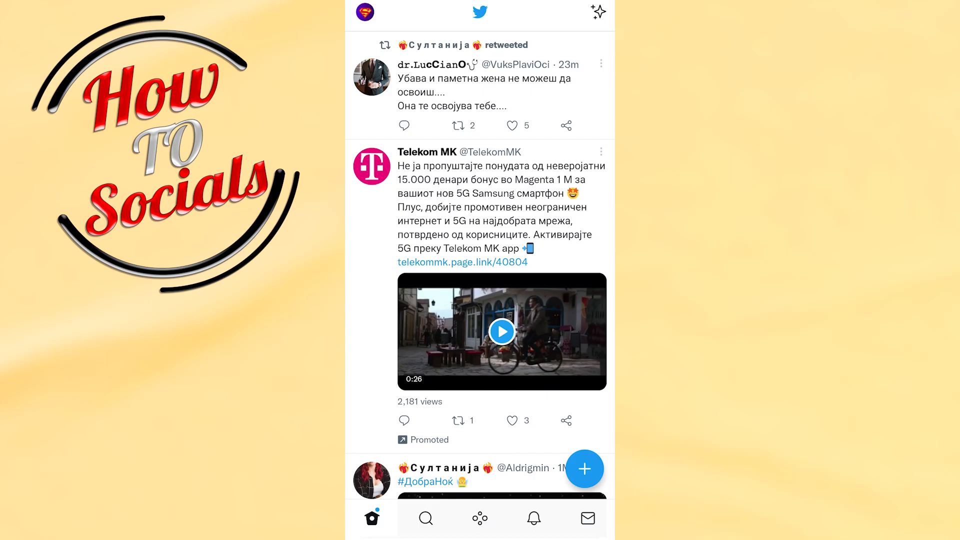
scroll("down", 3)
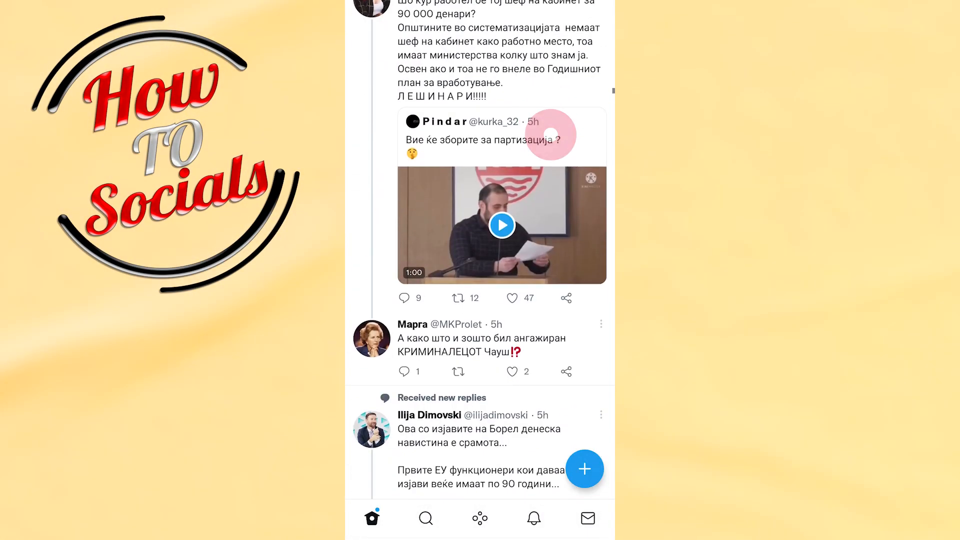
scroll("down", 3)
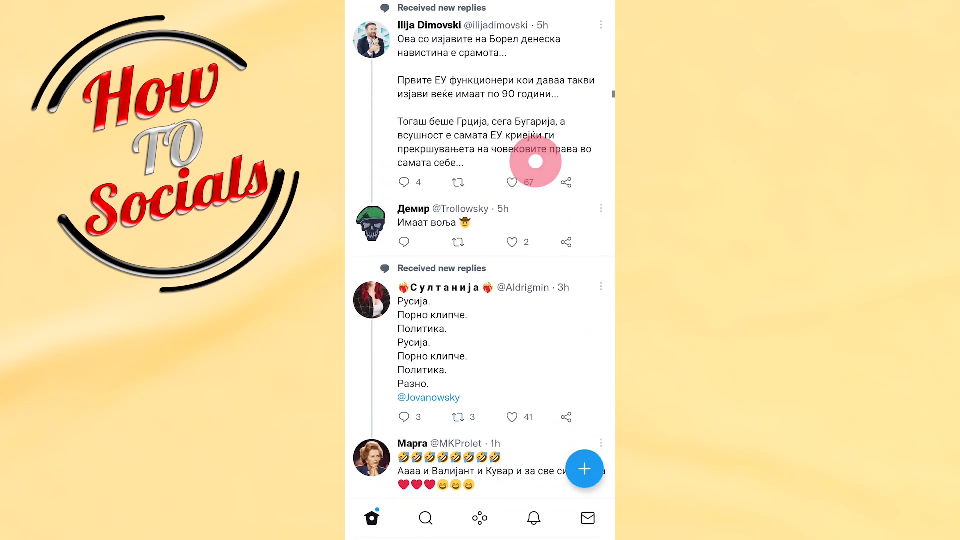
scroll("down", 3)
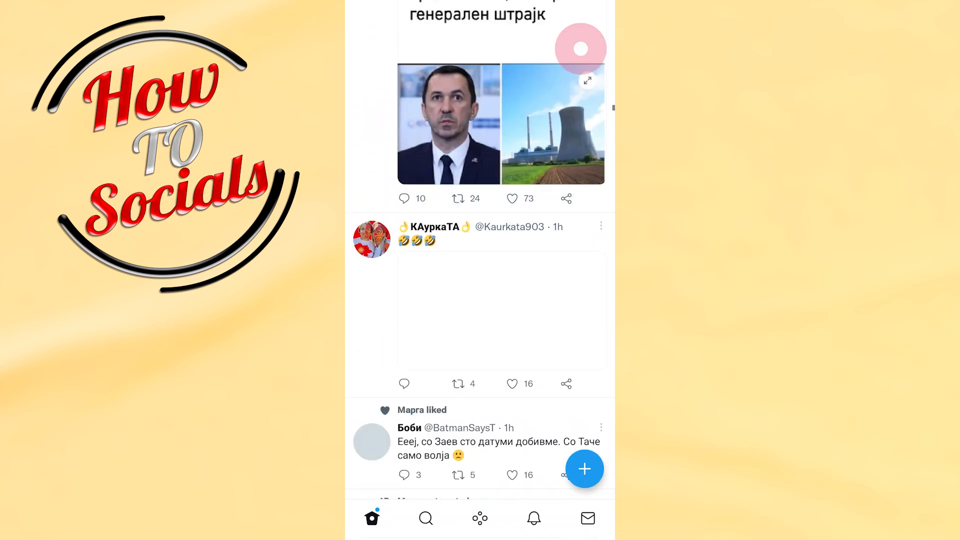
left_click(408, 428)
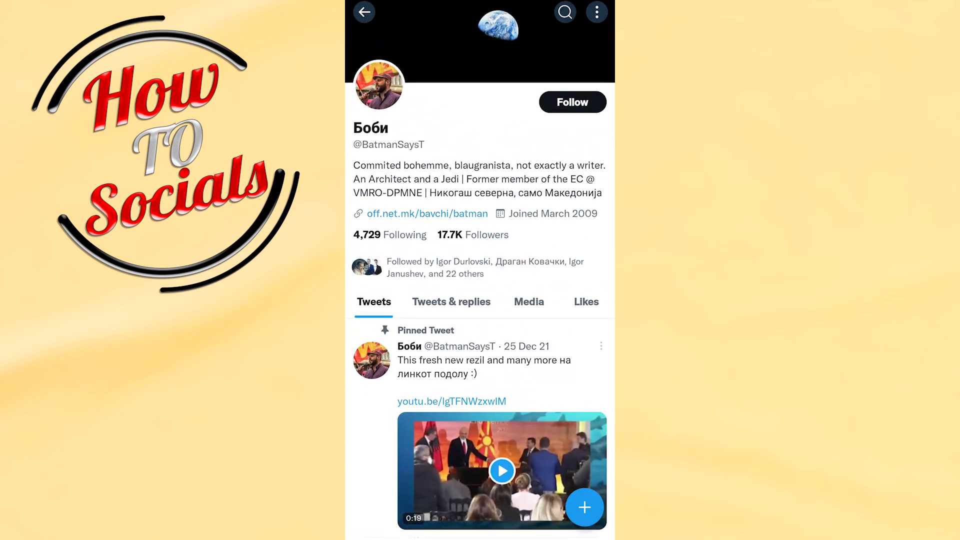
left_click(596, 12)
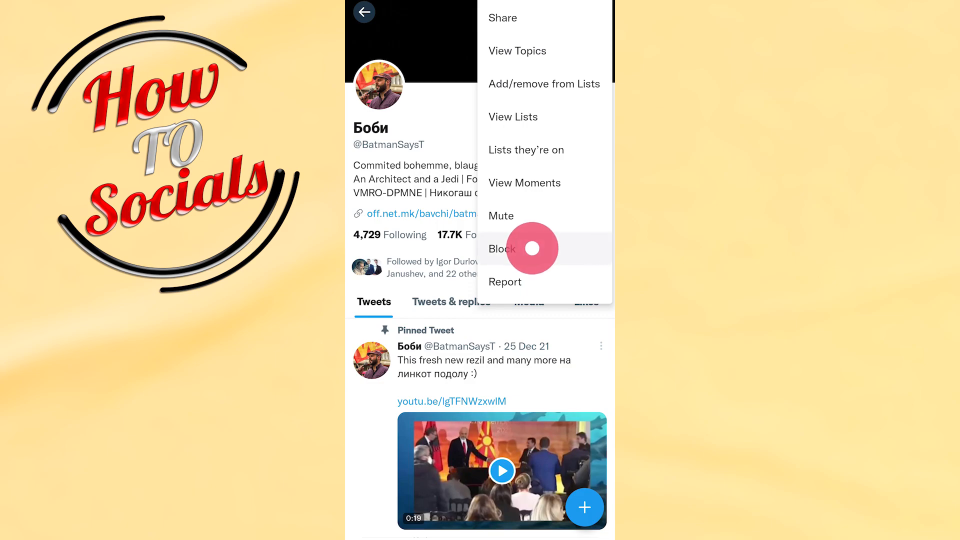
left_click(502, 248)
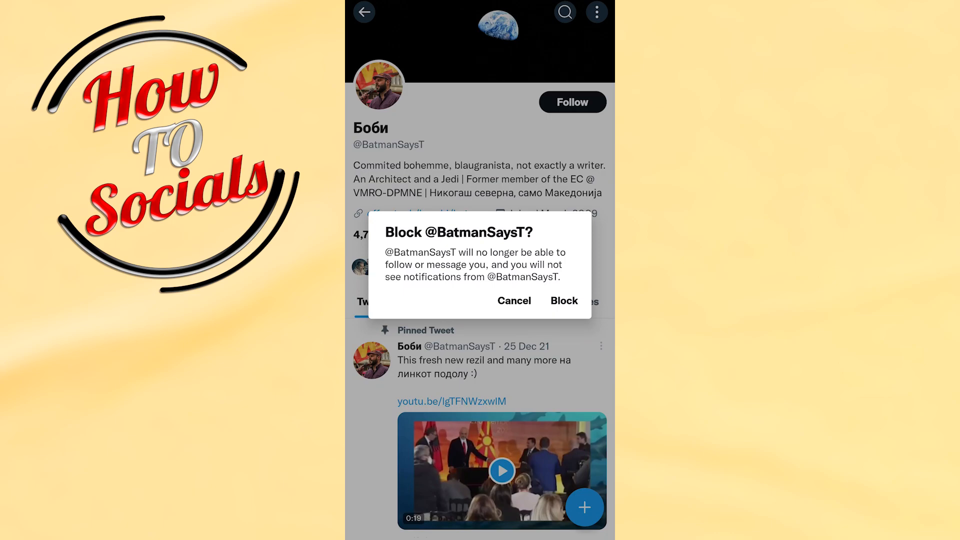
left_click(564, 300)
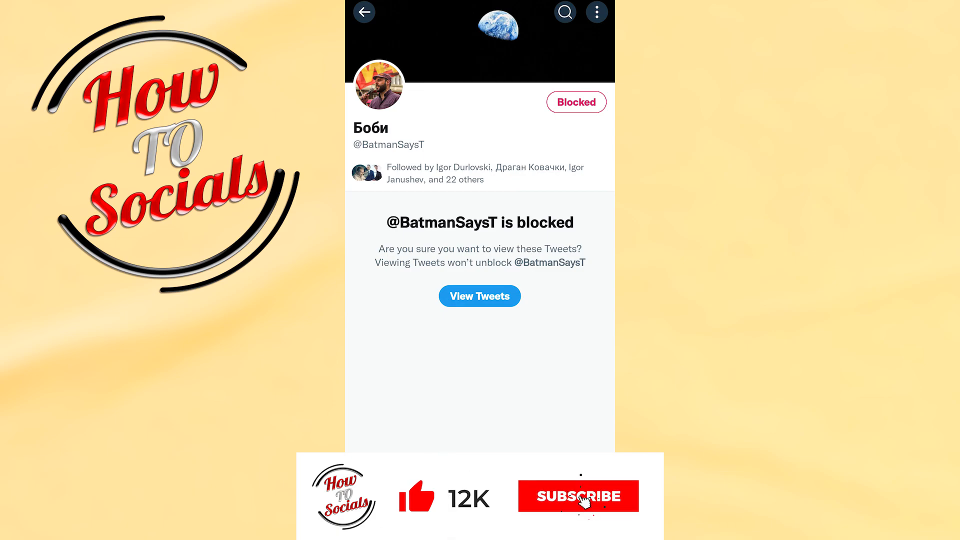
Step: Confirm the block so the profile shows the blocked notice instead of tweets
left_click(576, 496)
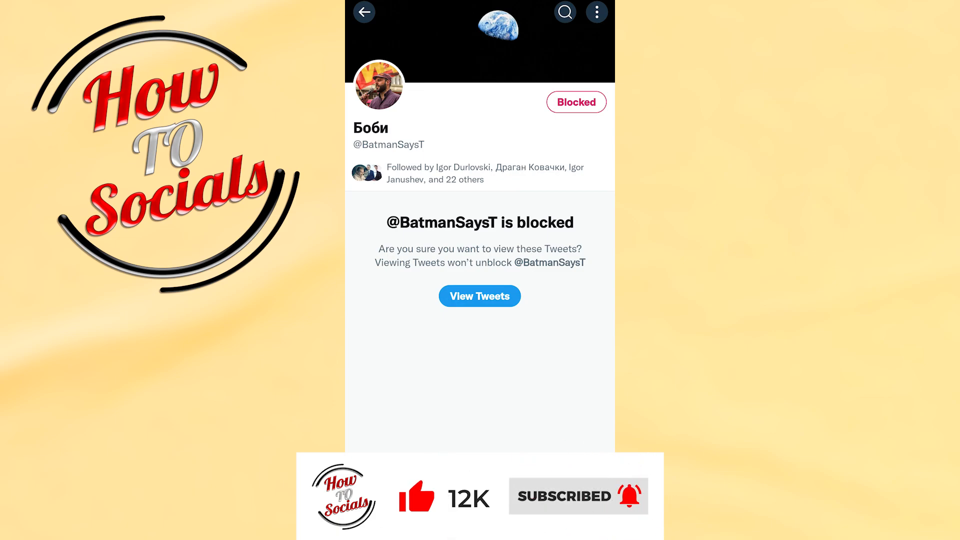